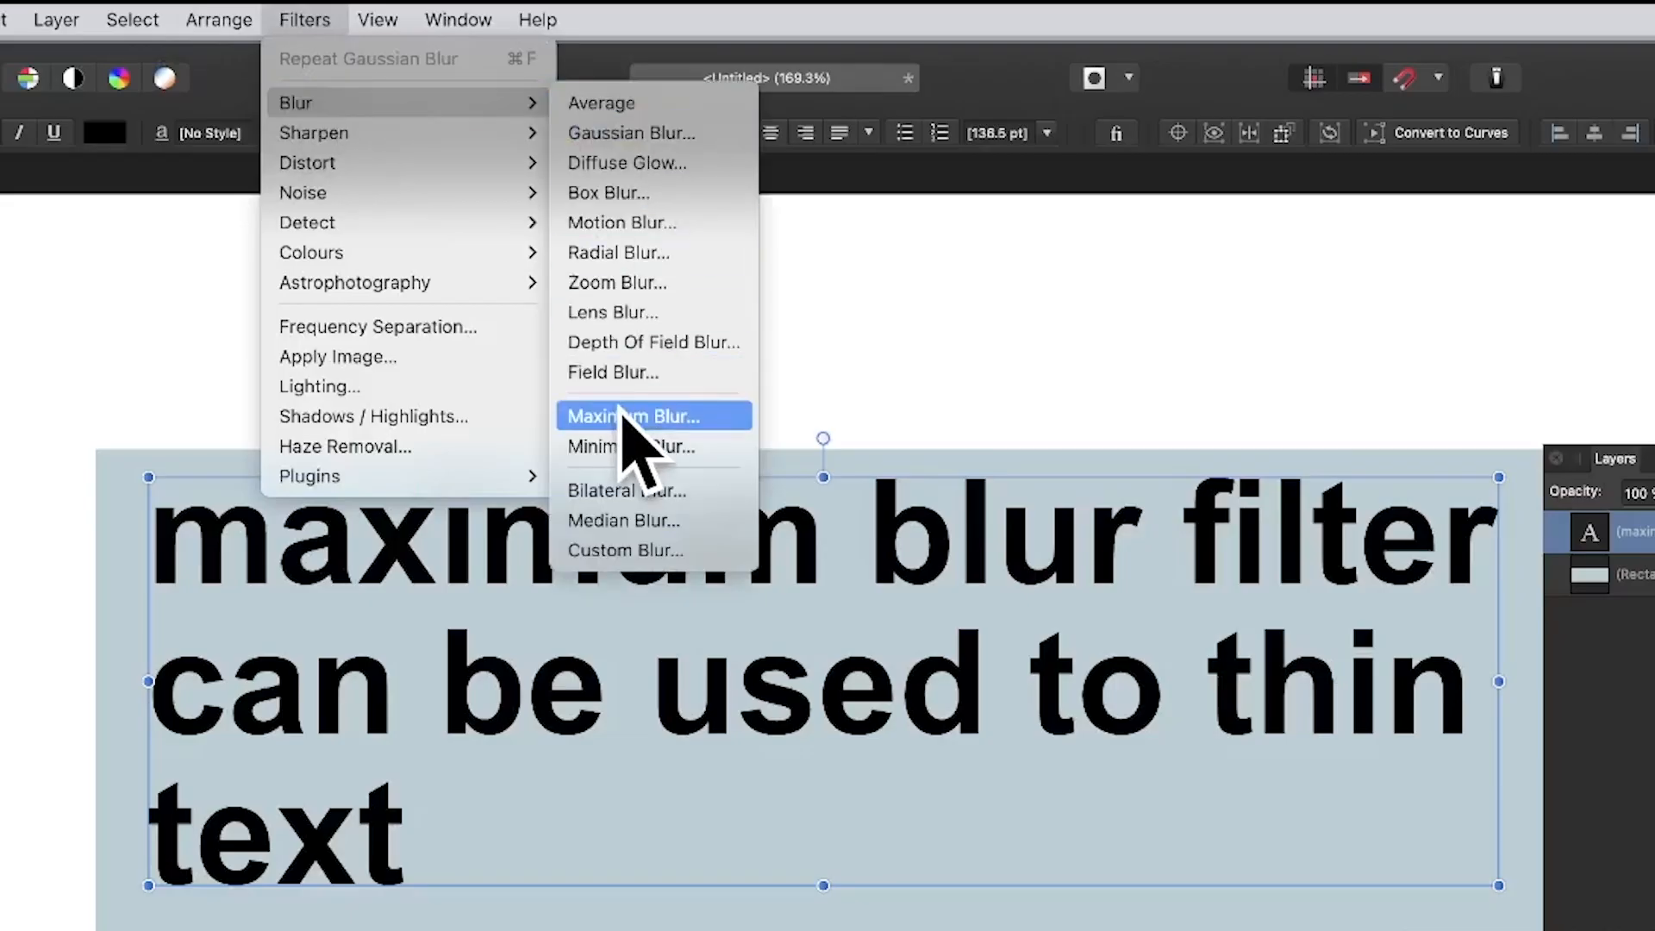
# Rasterise the text to a pixel layer, preview an 8 px Maximum Blur, then cancel it
pyautogui.click(634, 414)
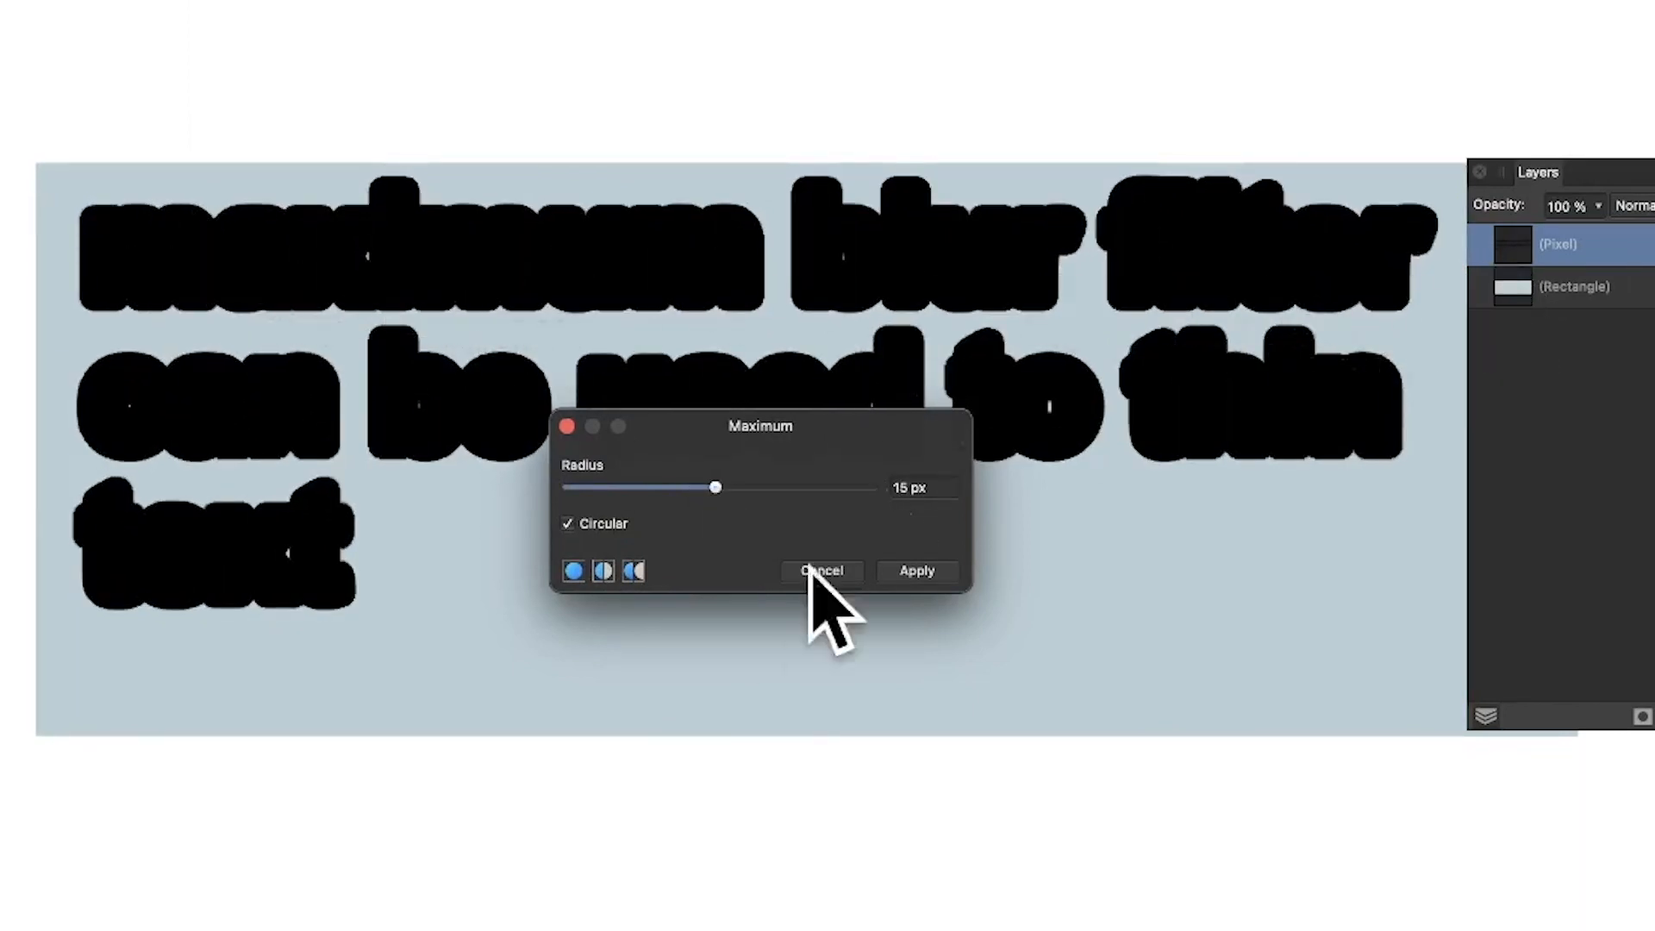
pyautogui.click(822, 571)
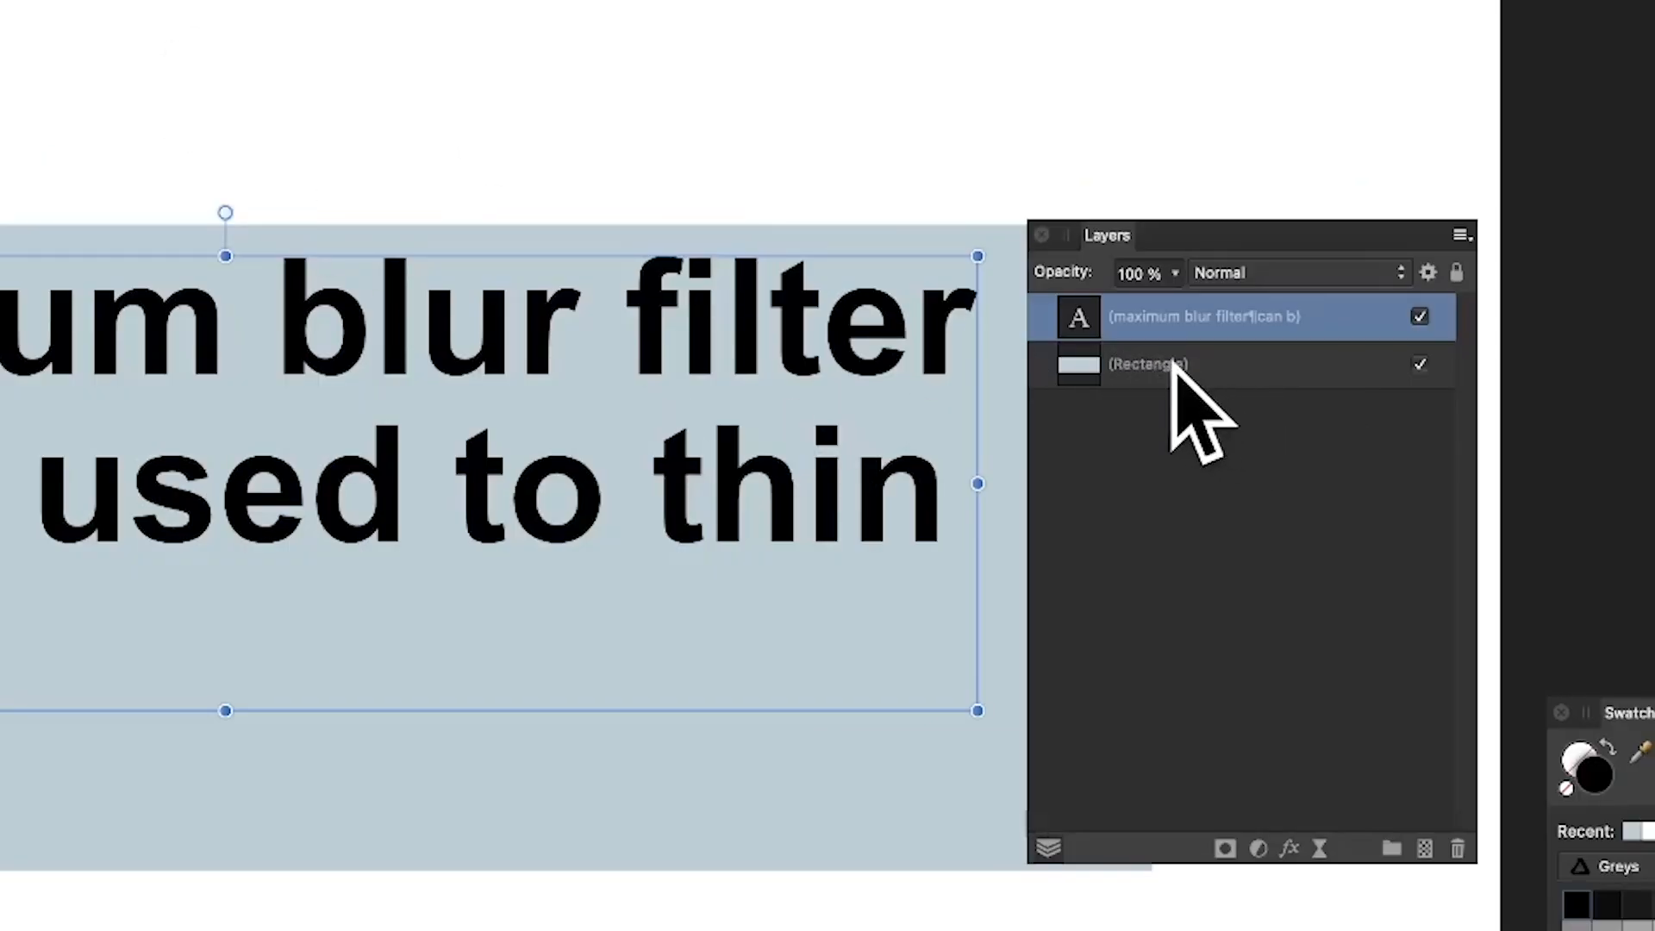
pyautogui.click(157, 13)
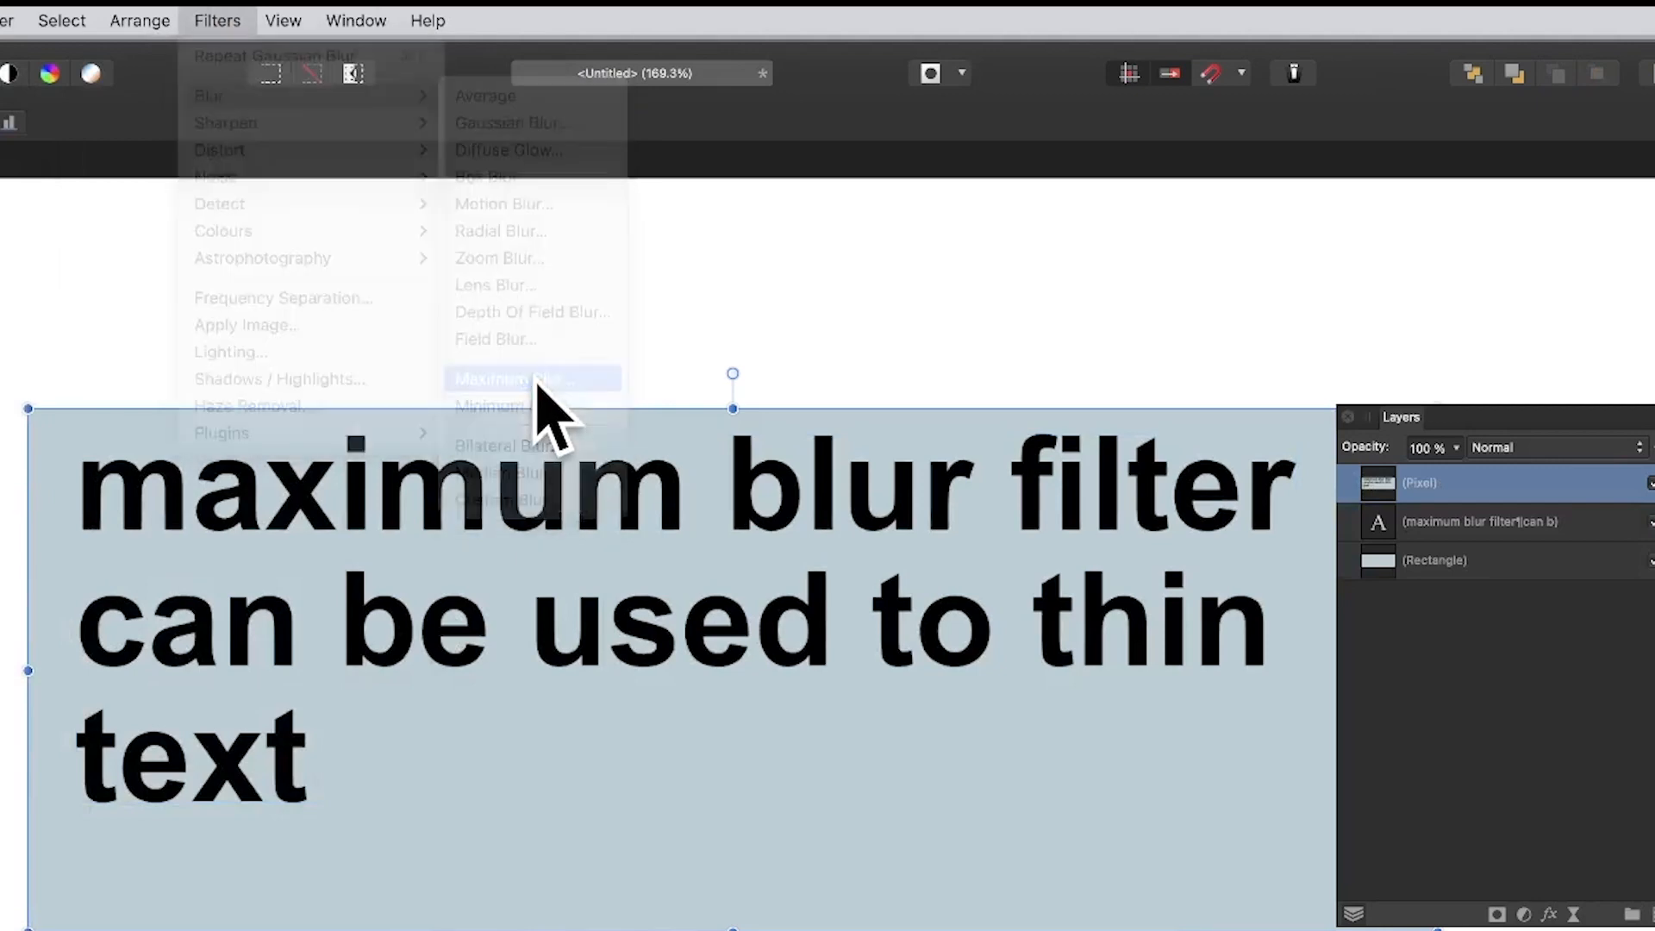
pyautogui.click(514, 378)
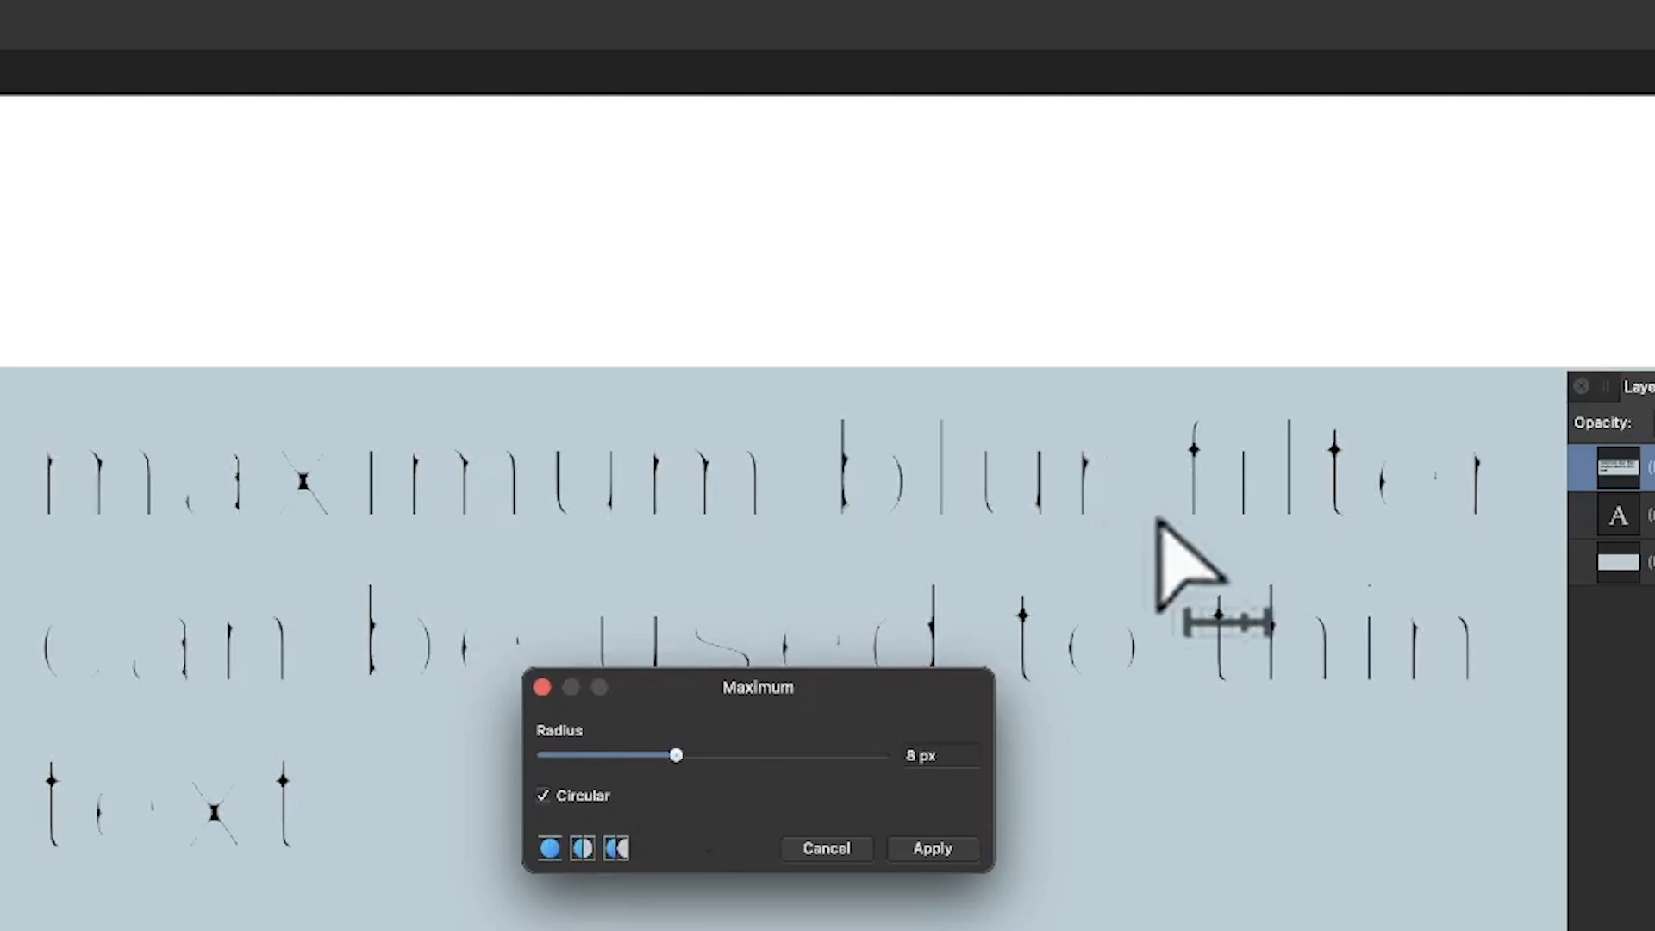
pyautogui.click(930, 847)
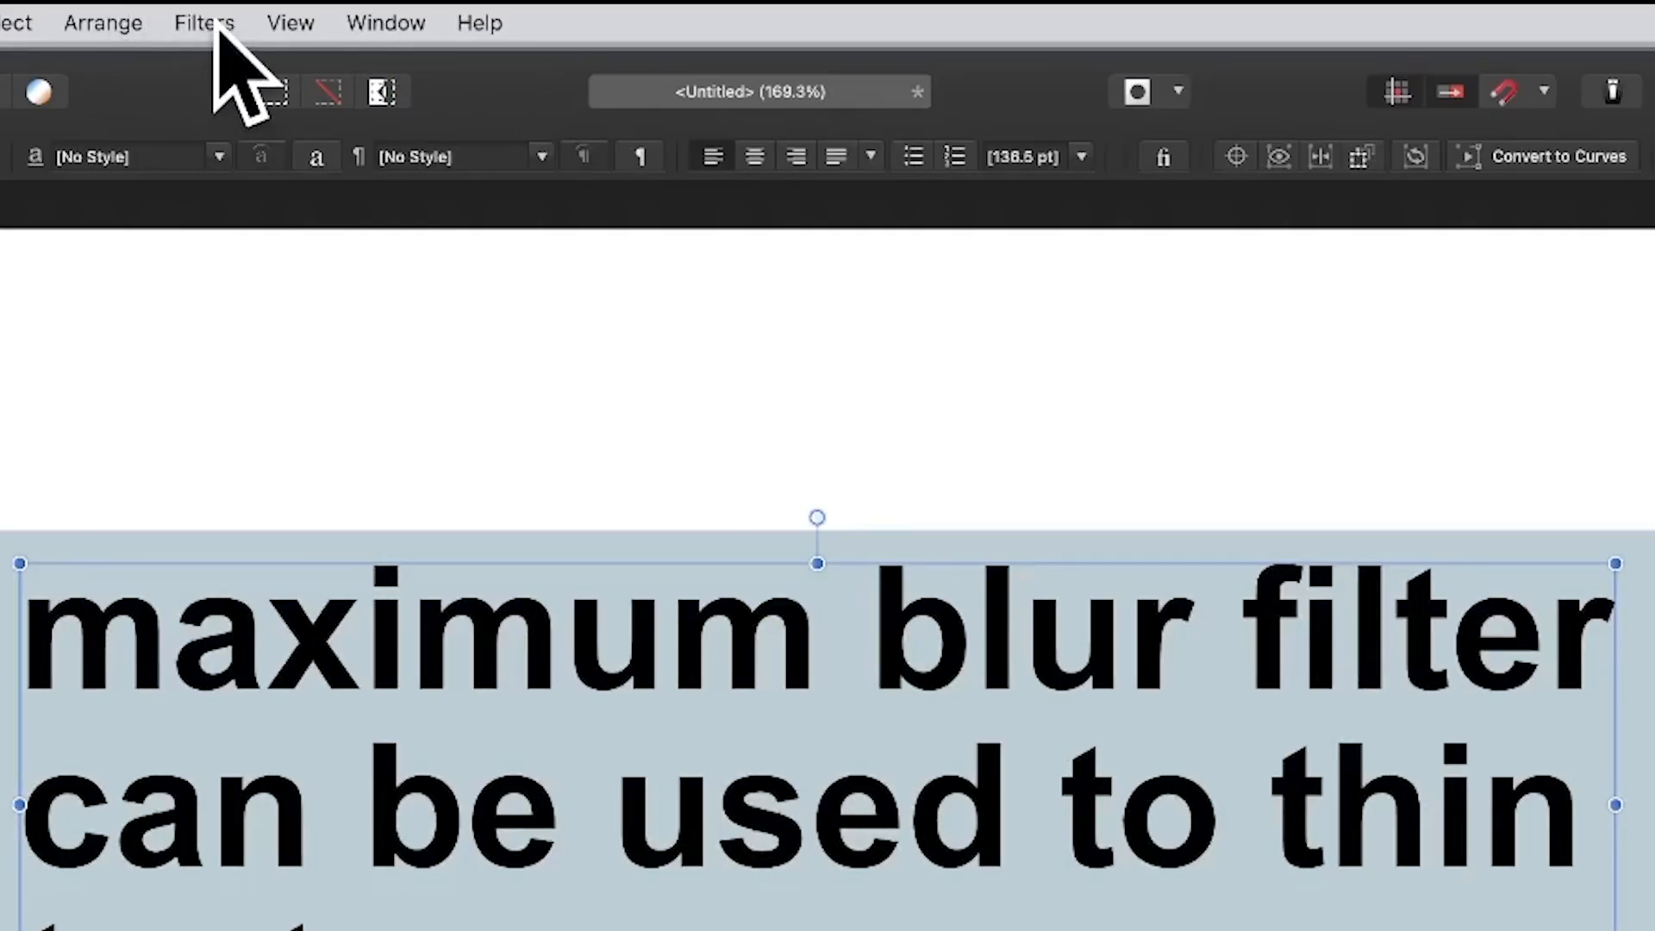
# Apply an 11.7 px Gaussian Blur to soften the text pixels
pyautogui.click(202, 23)
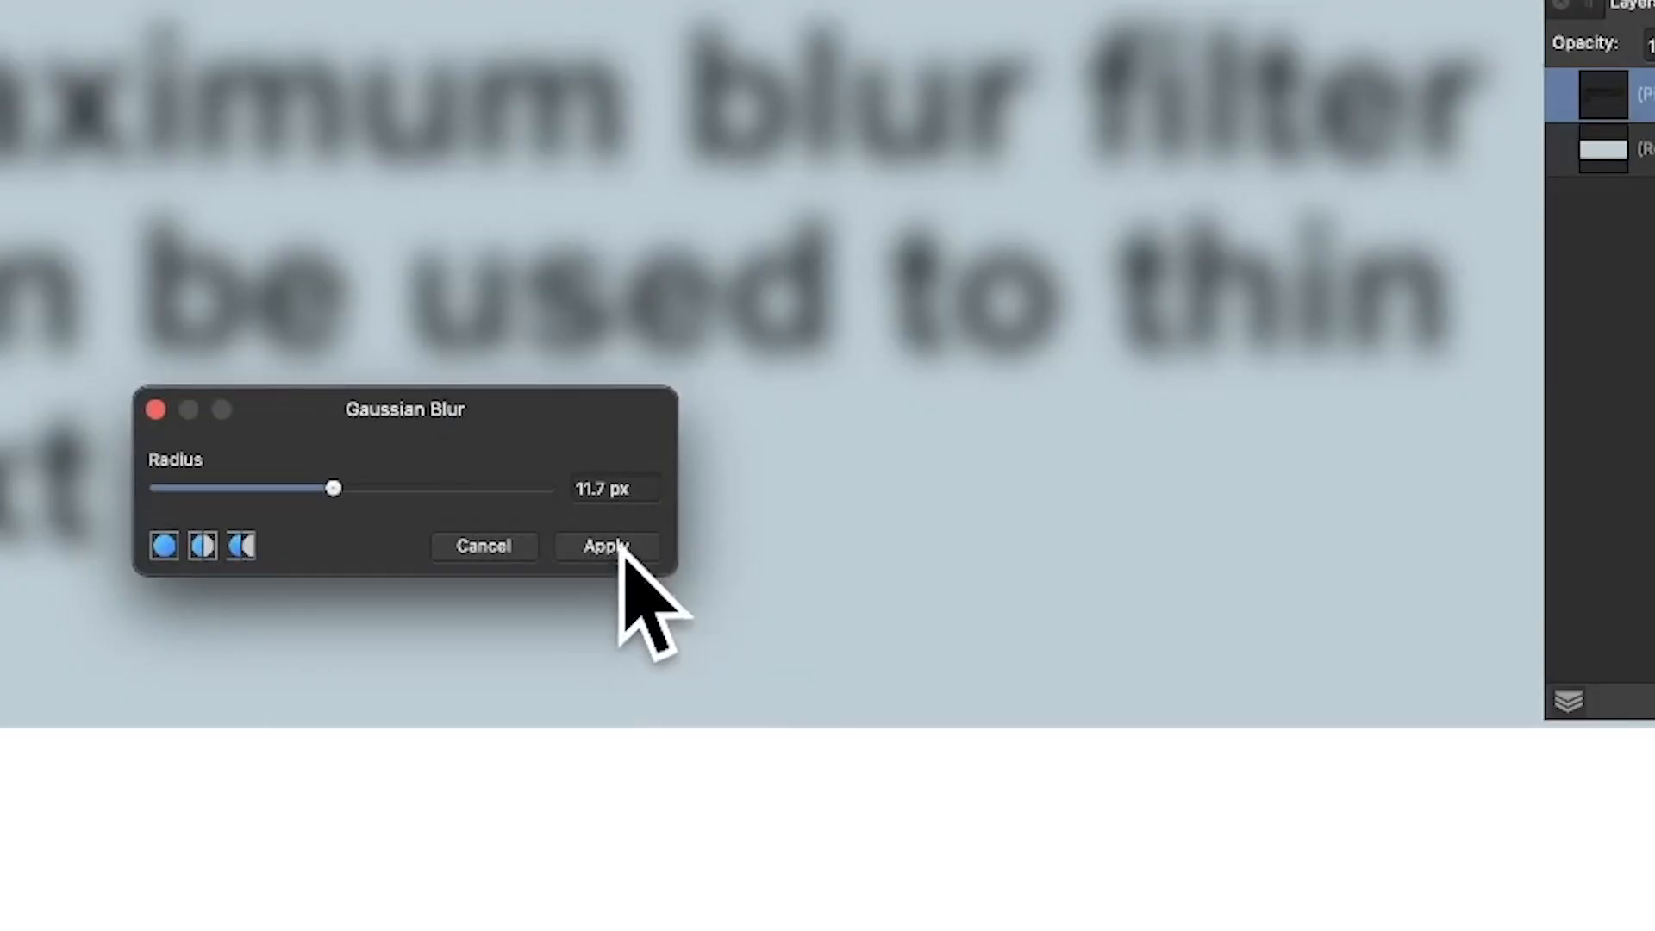
pyautogui.click(606, 546)
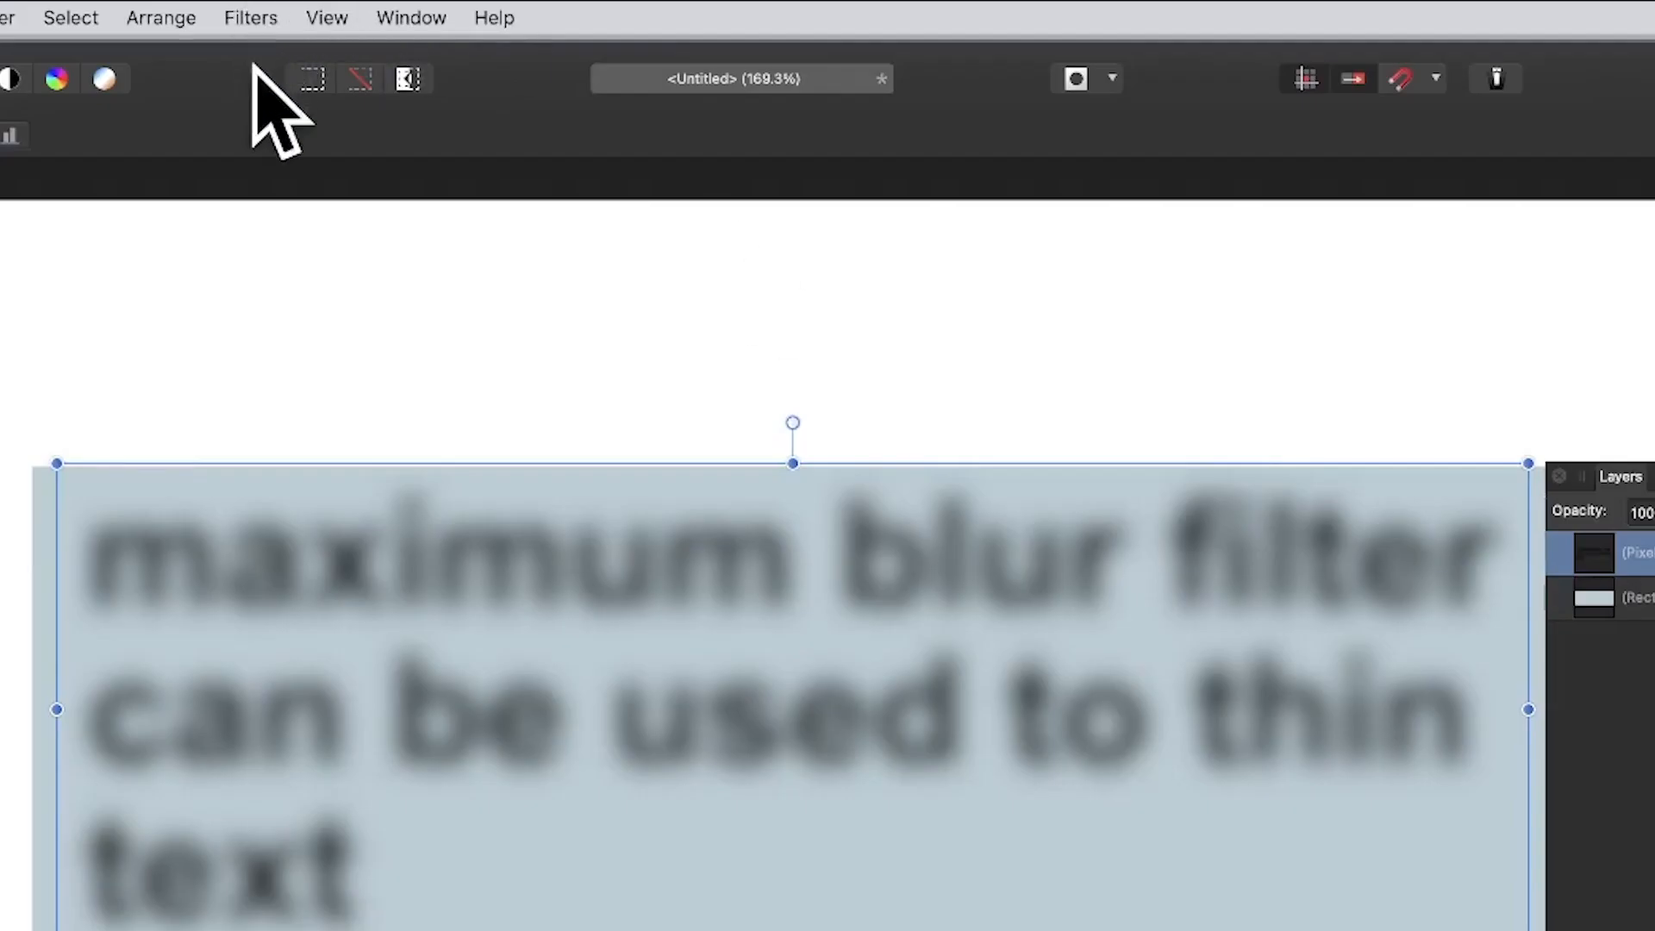
pyautogui.click(250, 18)
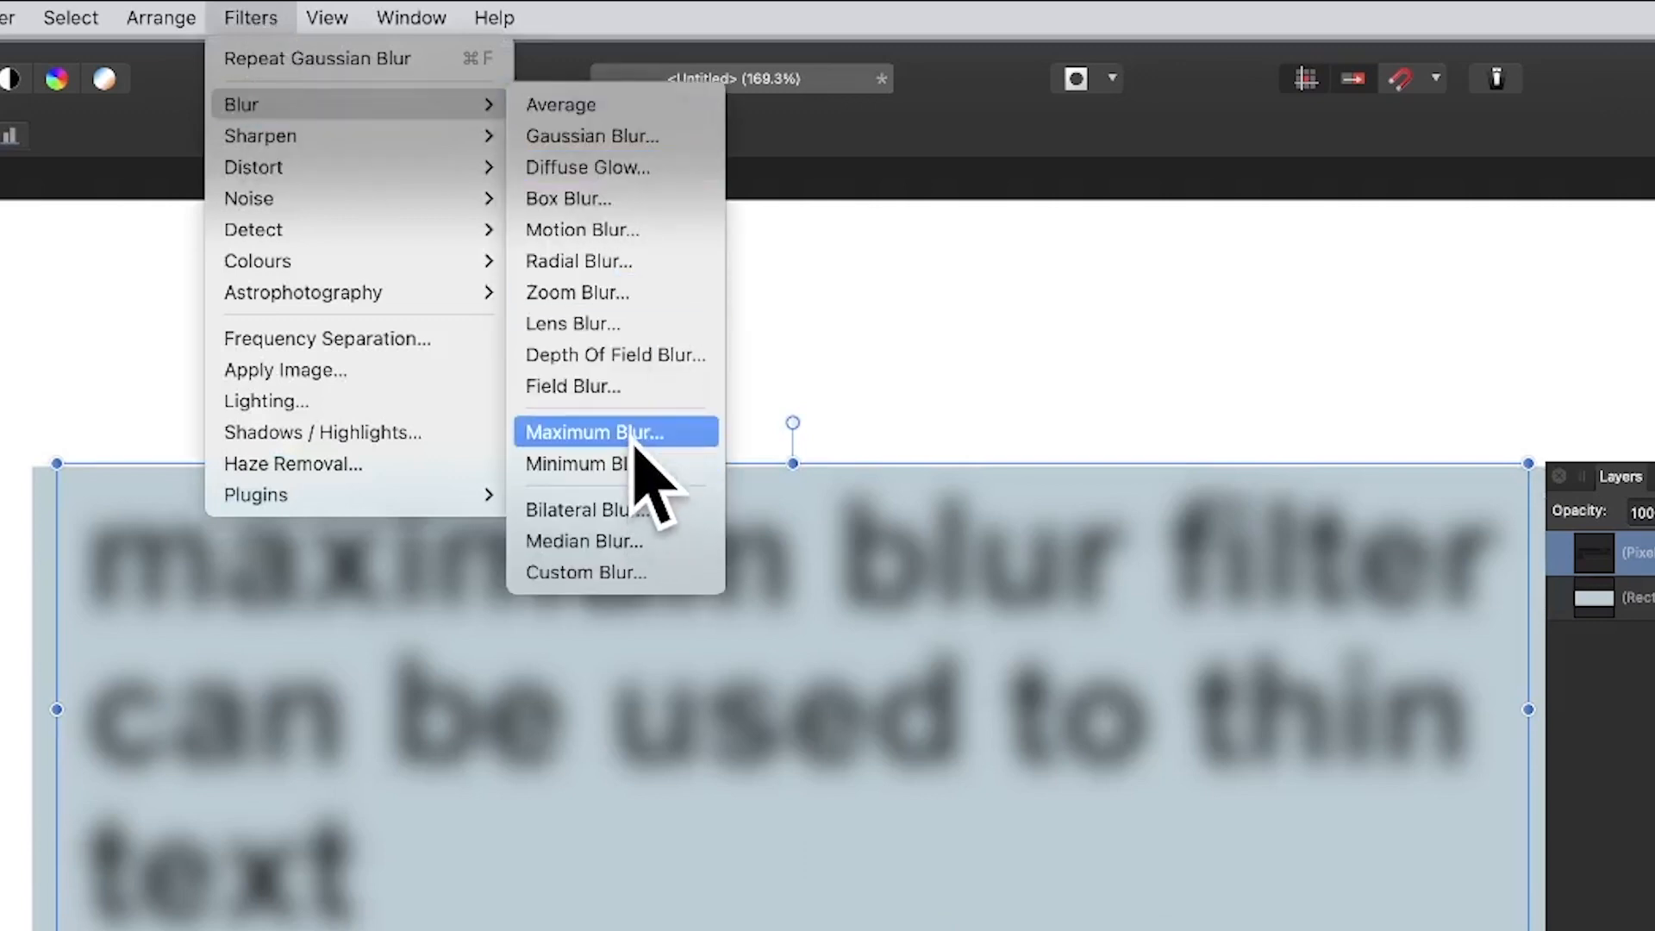
pyautogui.click(598, 432)
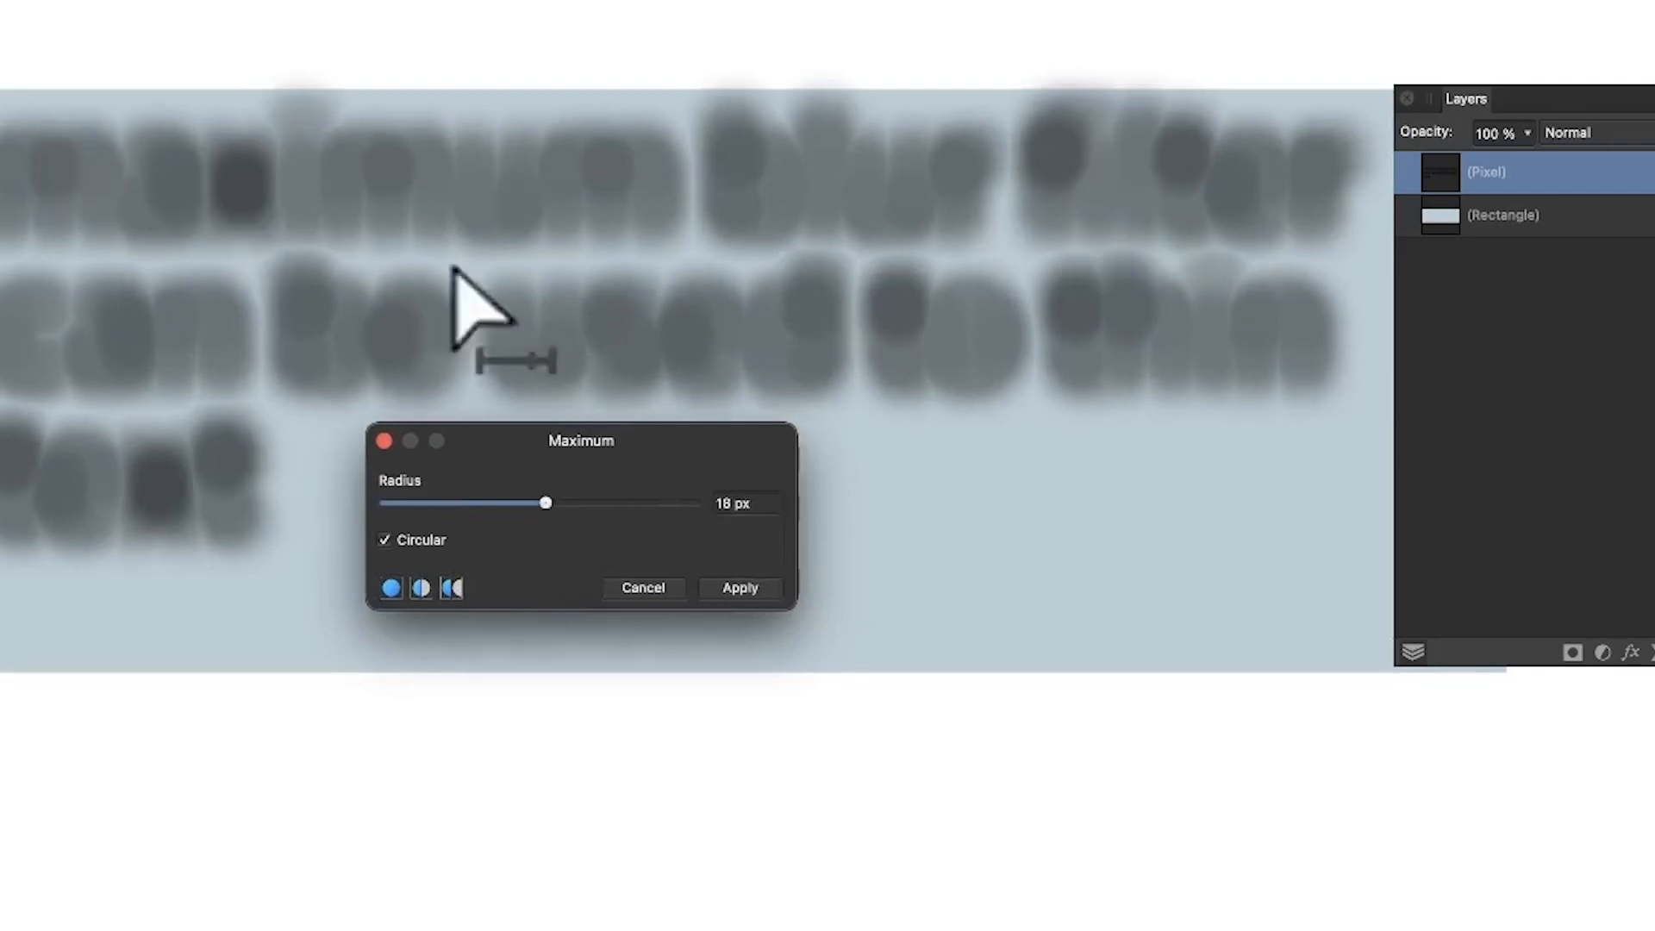
pyautogui.moveTo(42, 364)
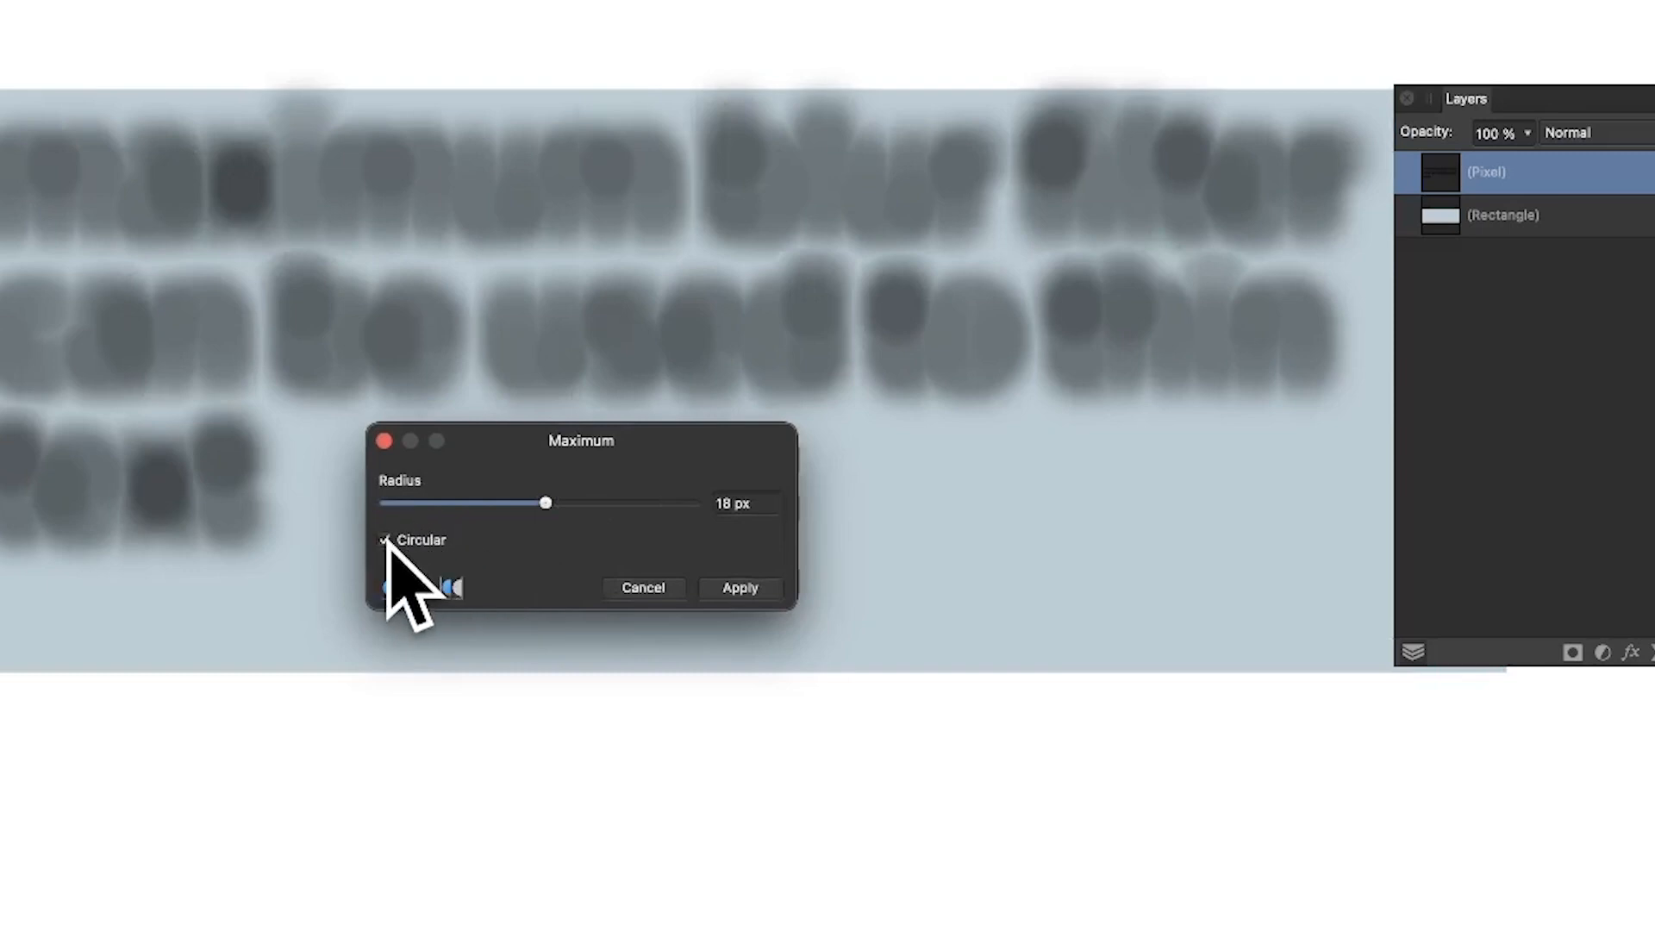
pyautogui.click(387, 540)
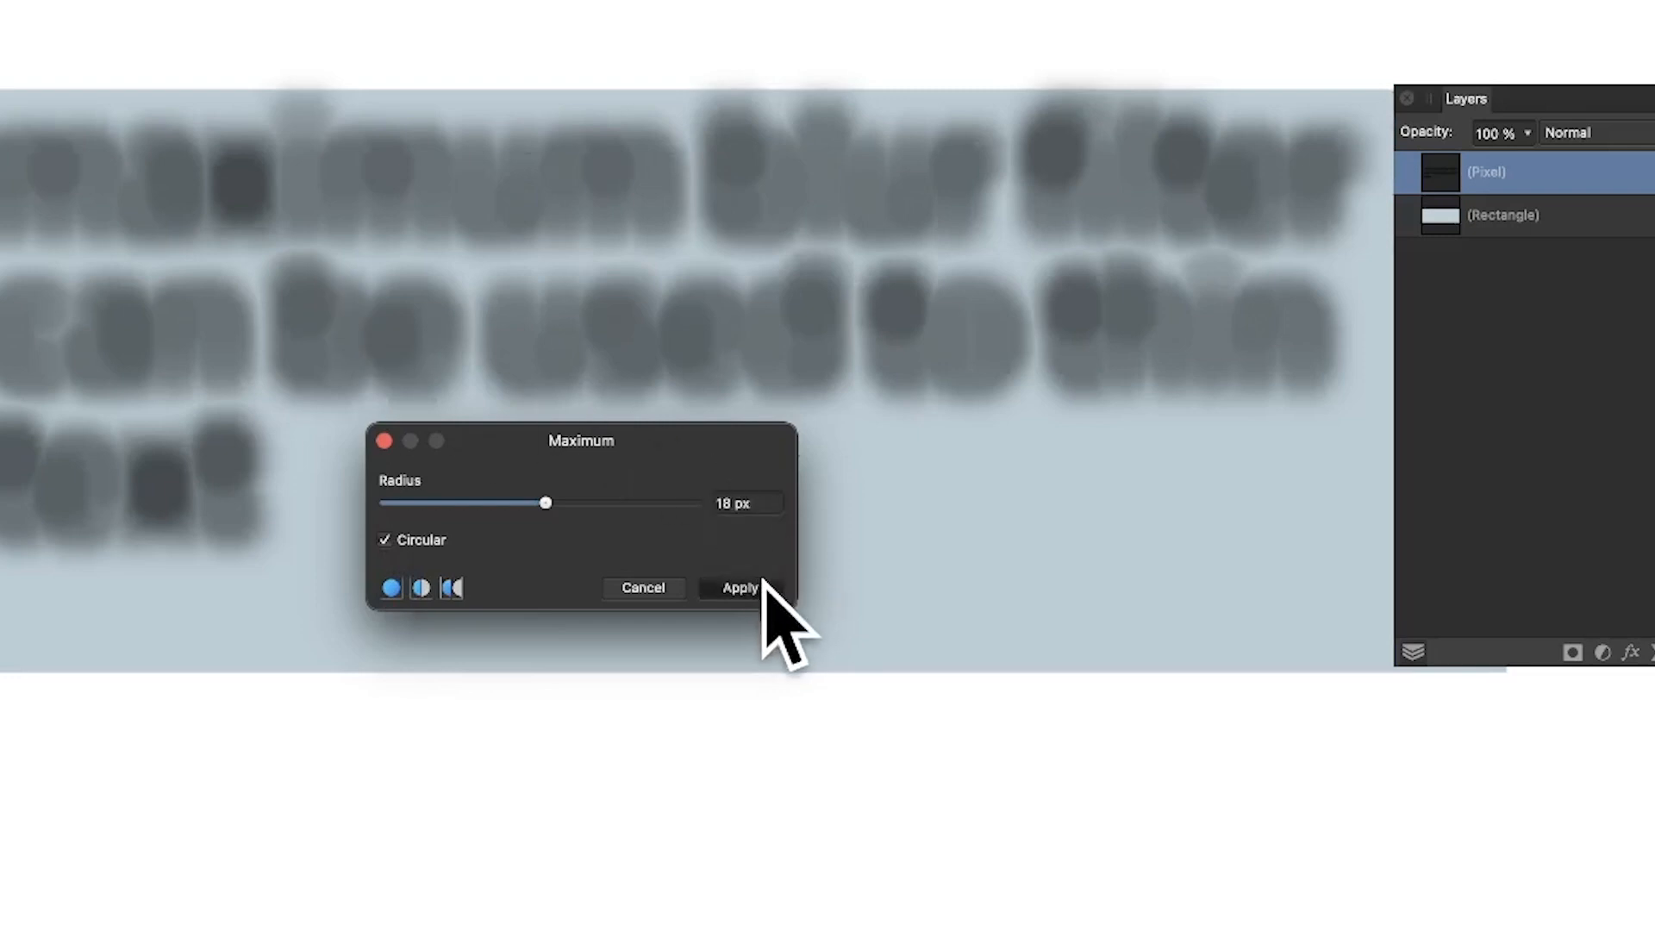
pyautogui.click(118, 23)
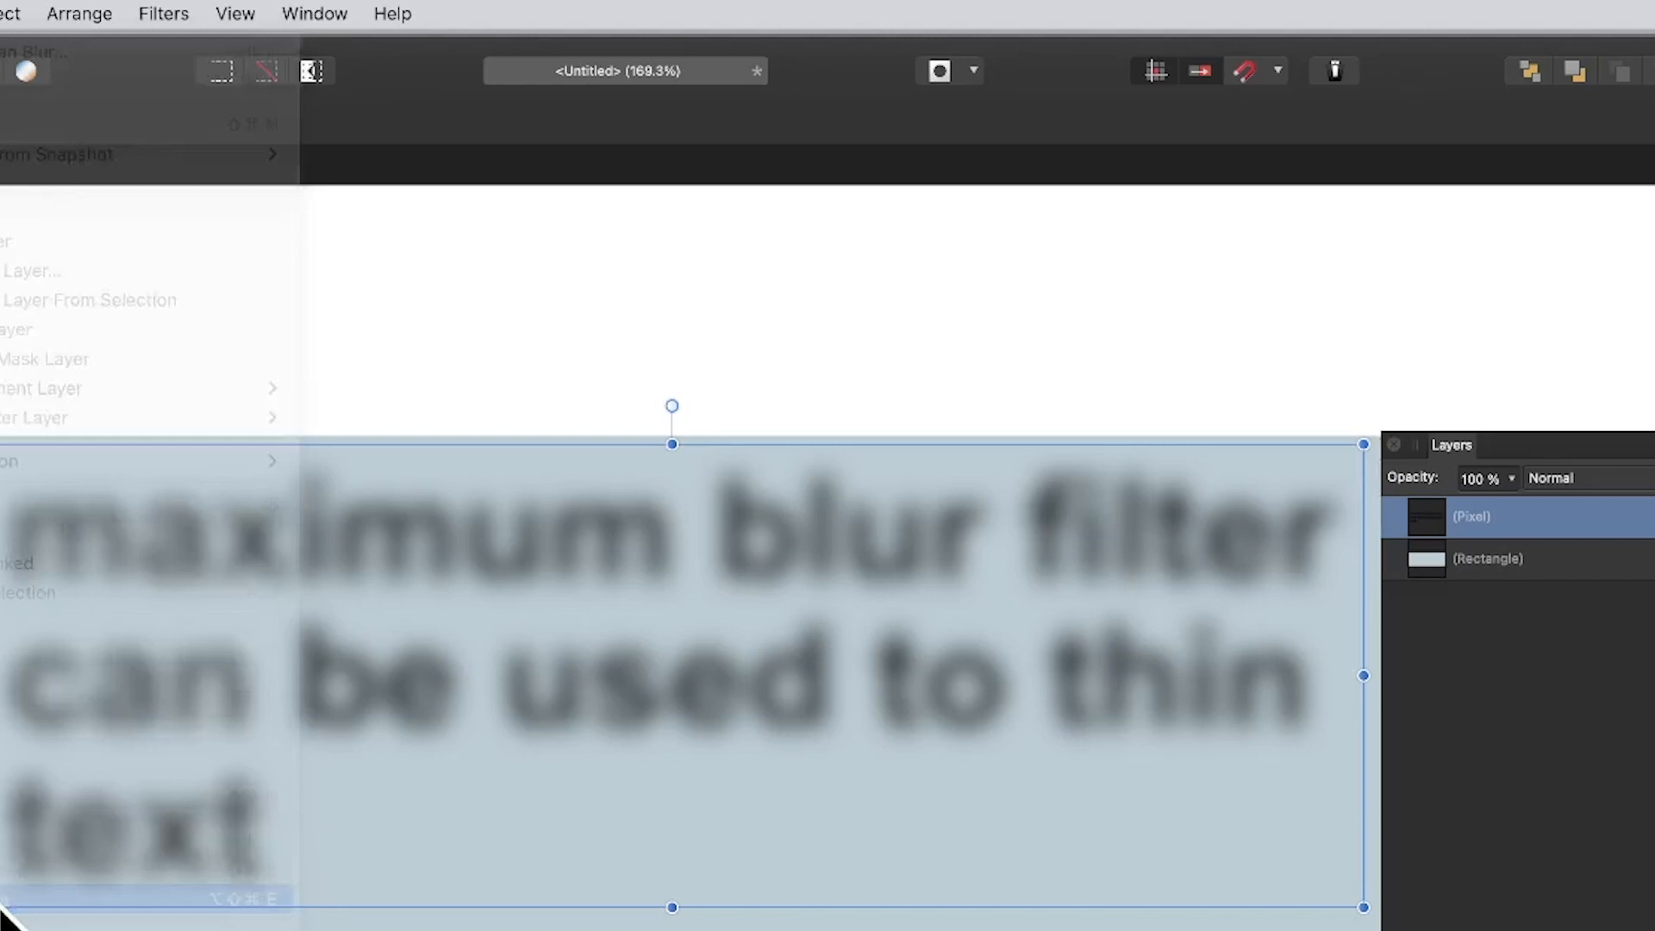
# Merge visible layers into a new pixel layer and apply a 24 px Maximum Blur
pyautogui.click(161, 13)
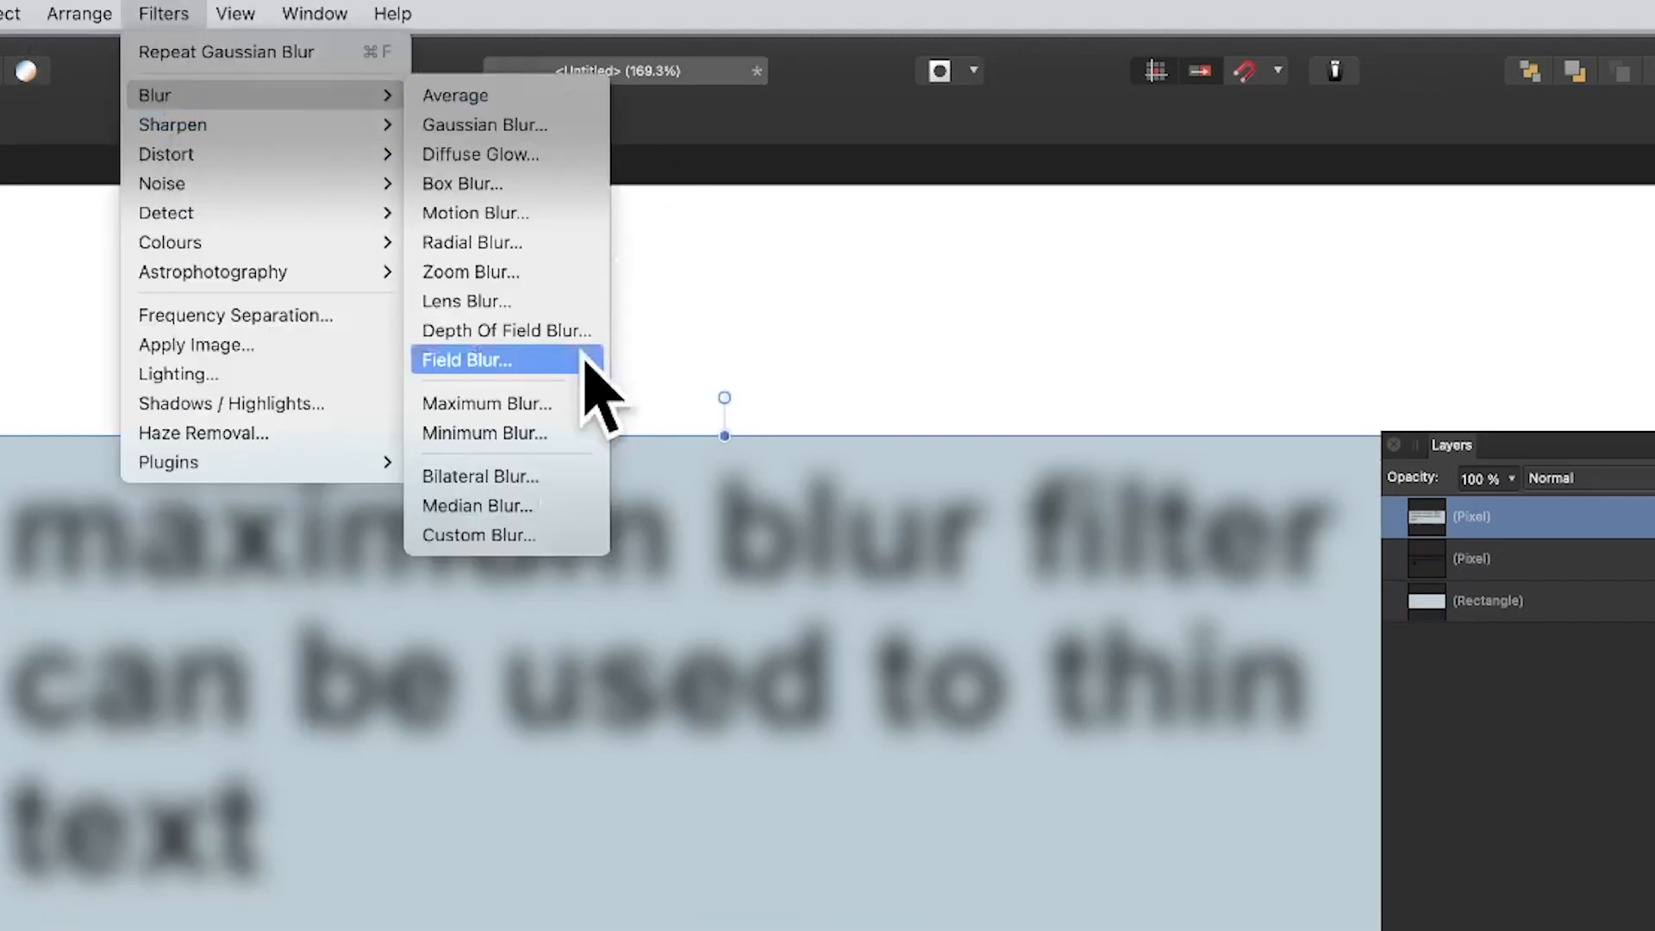
pyautogui.click(485, 403)
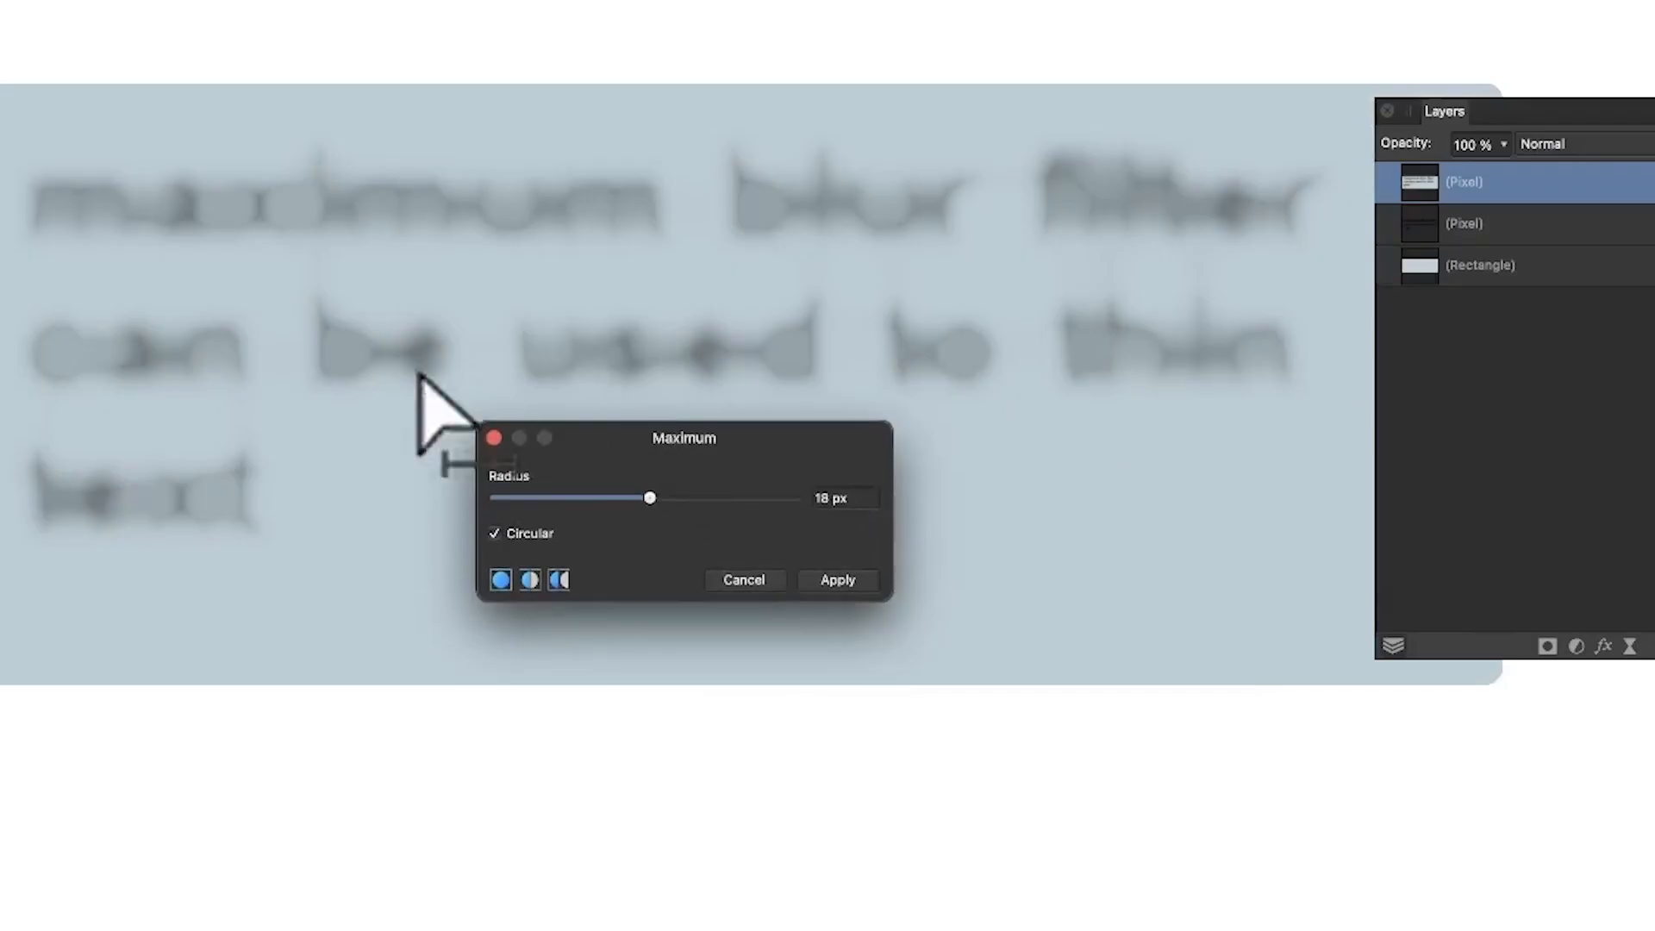
pyautogui.moveTo(855, 221)
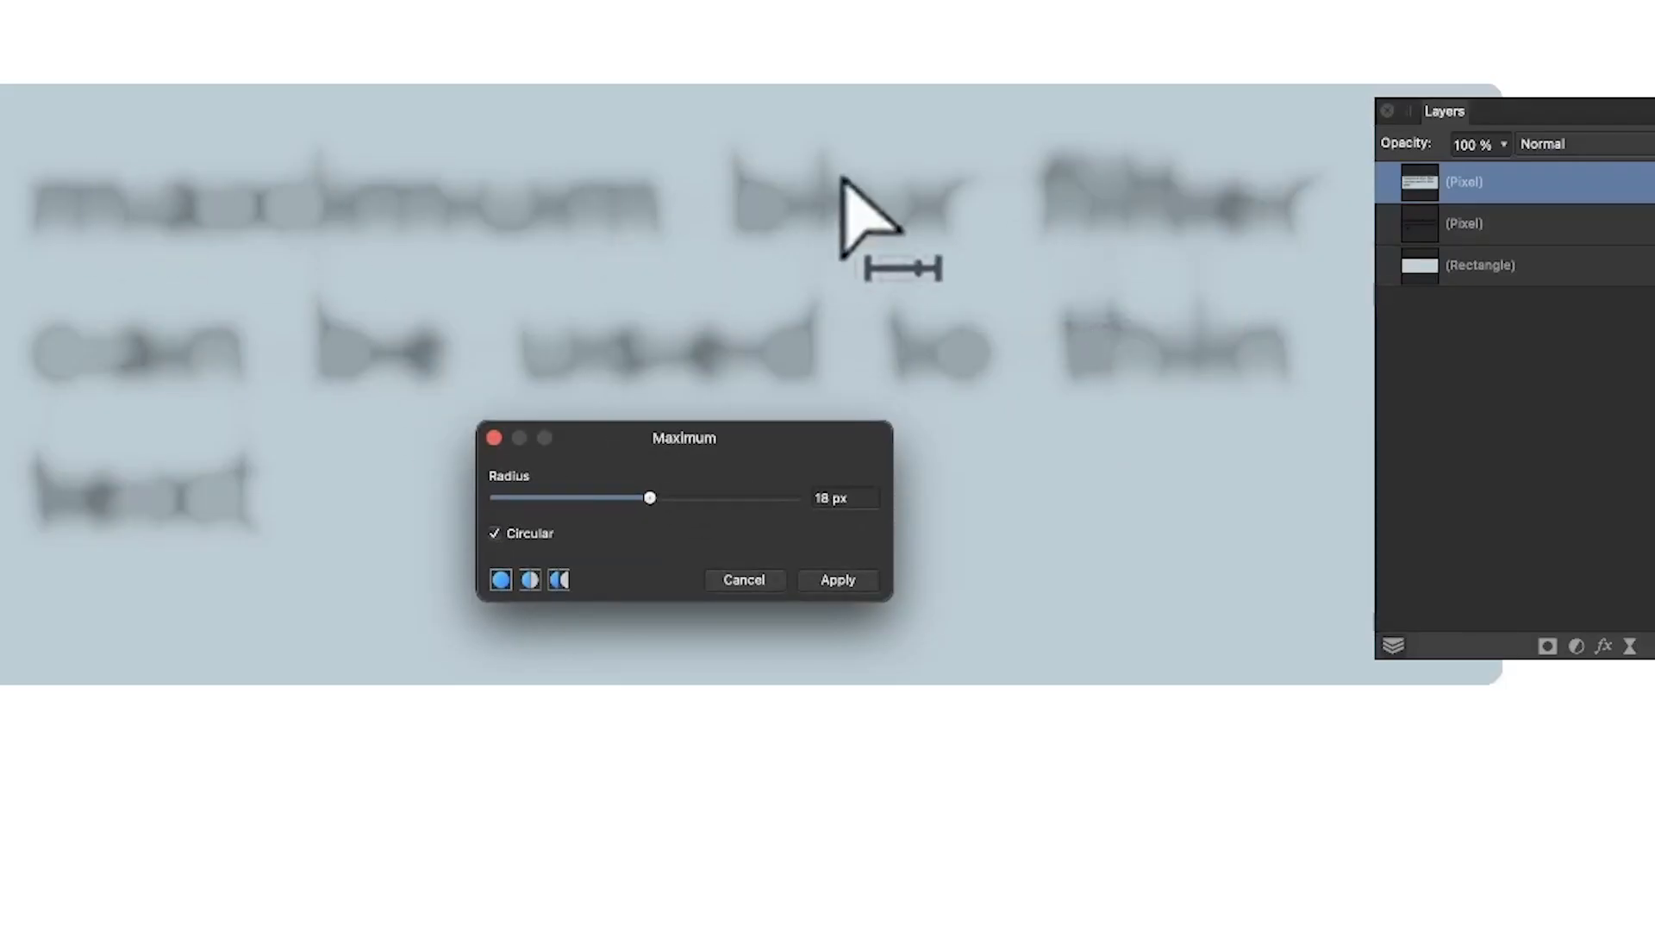
pyautogui.moveTo(654, 527)
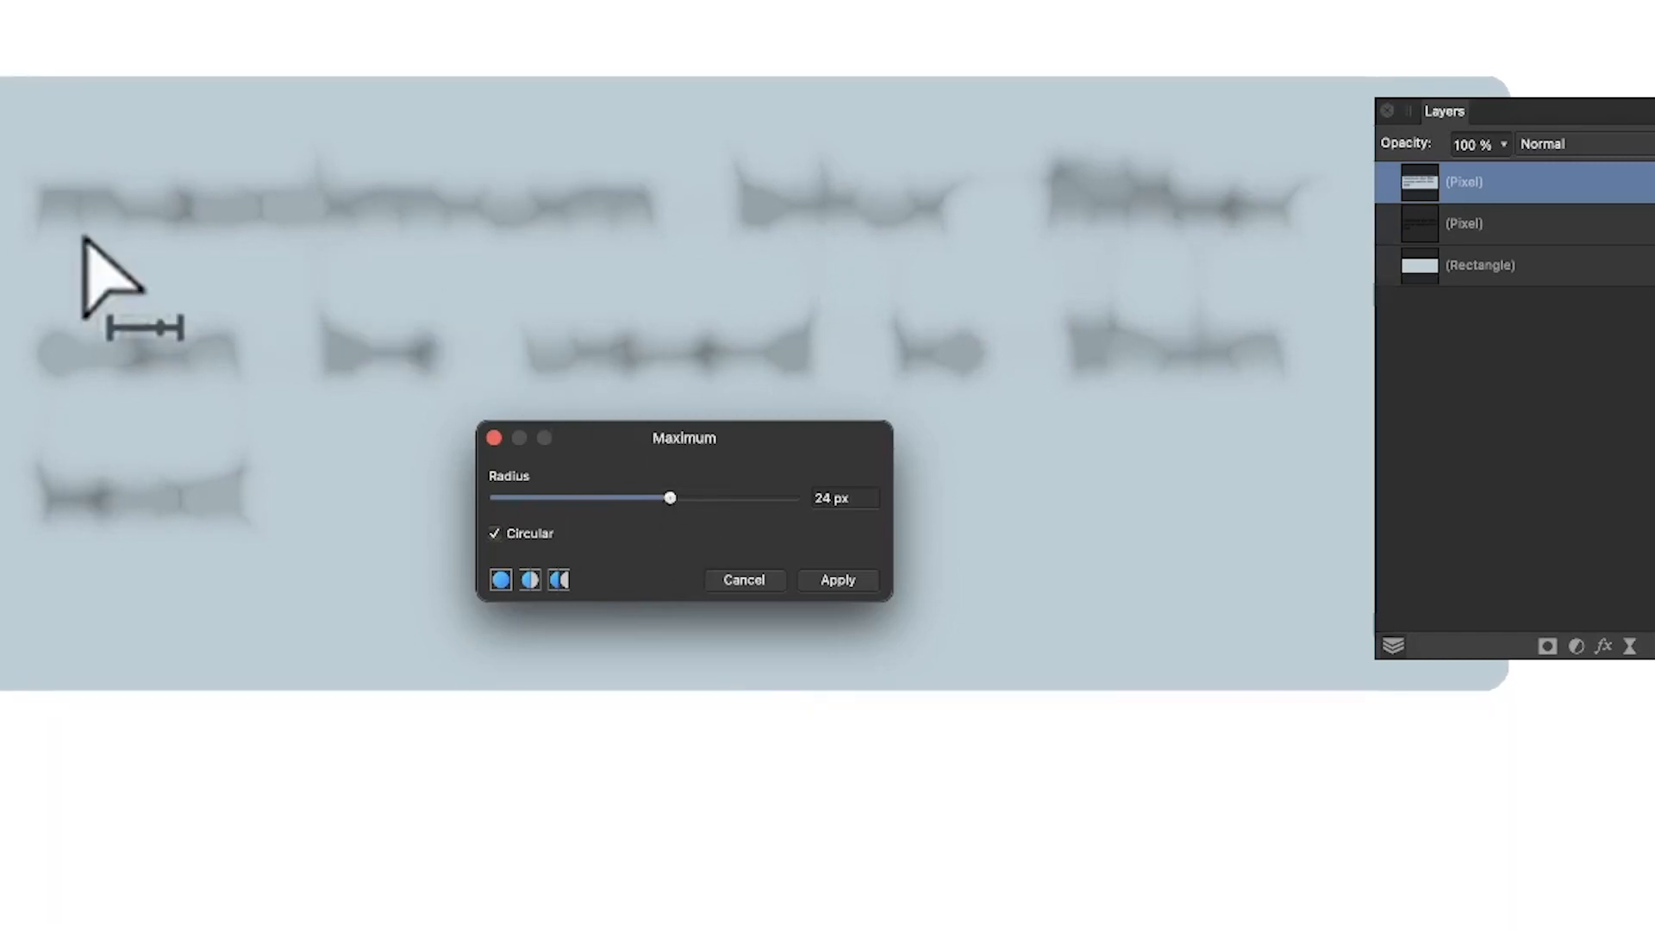
pyautogui.moveTo(1134, 269)
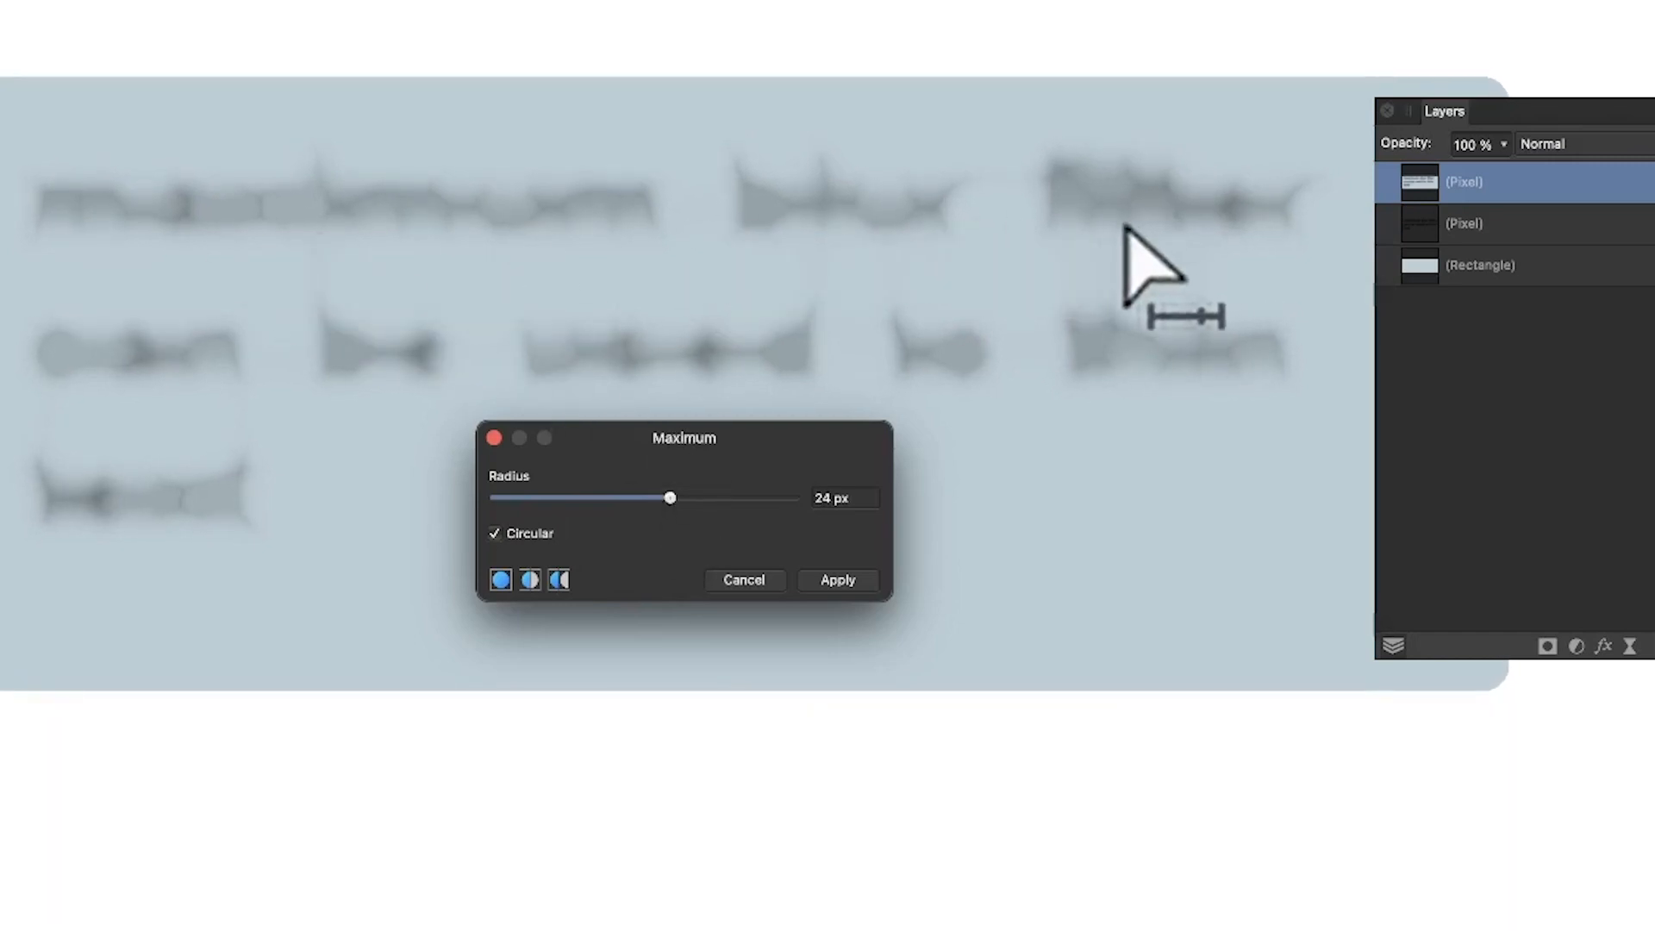
pyautogui.click(836, 579)
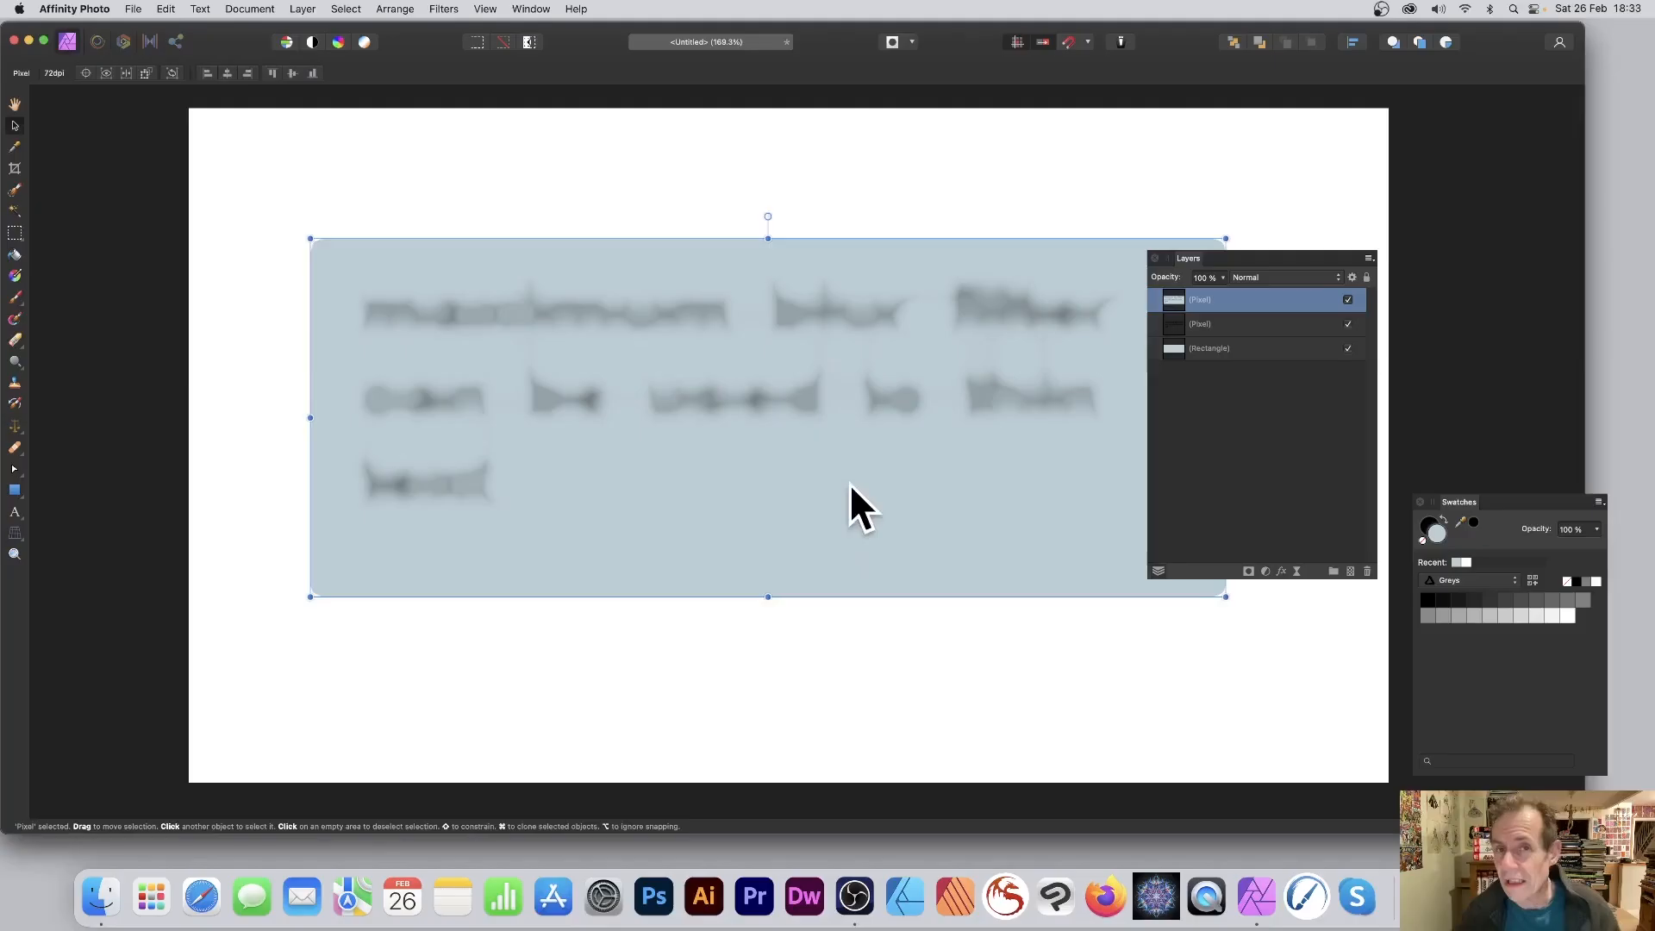